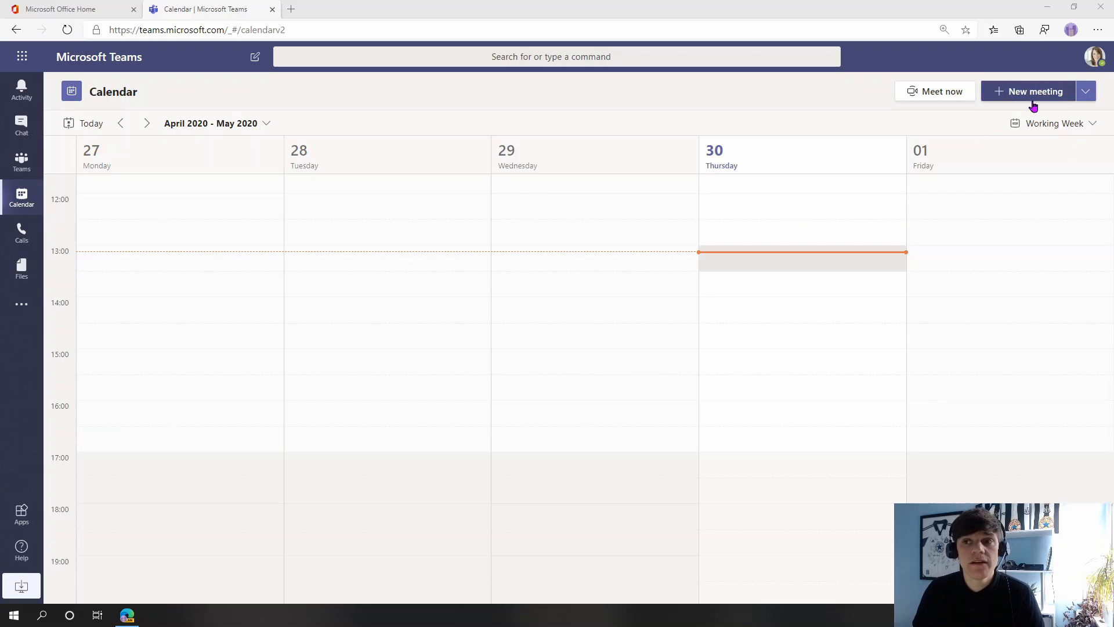
# Step: Draft a 'Weekly catch-up' meeting on 1 May 2020, 09:00–09:30, repeating every Friday
pyautogui.click(1033, 91)
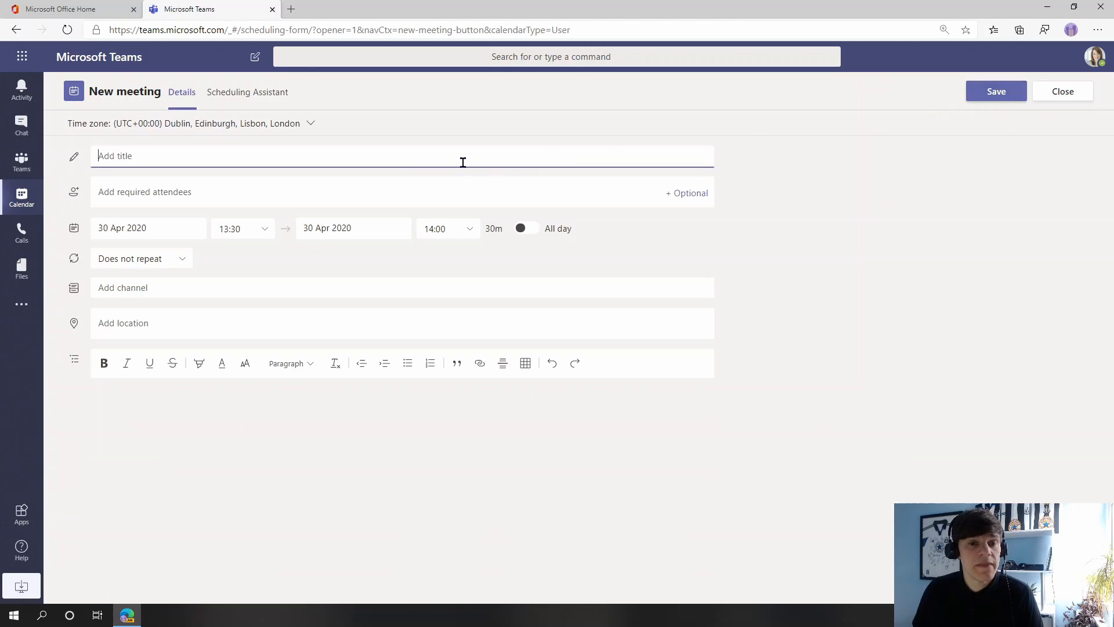
pyautogui.write('Weekly catch-up')
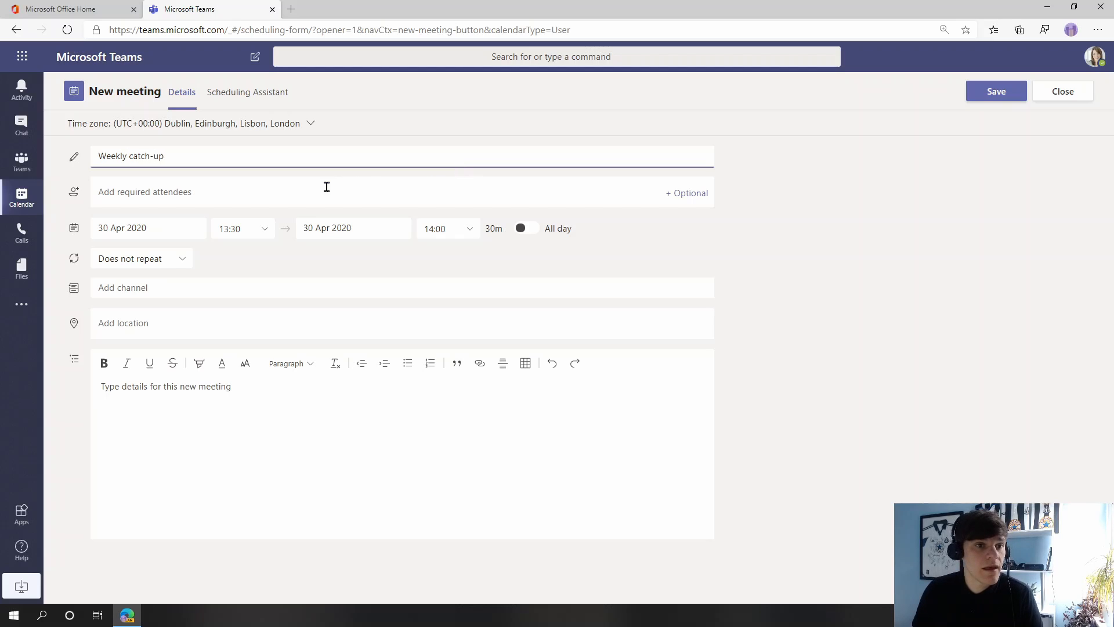
pyautogui.click(241, 228)
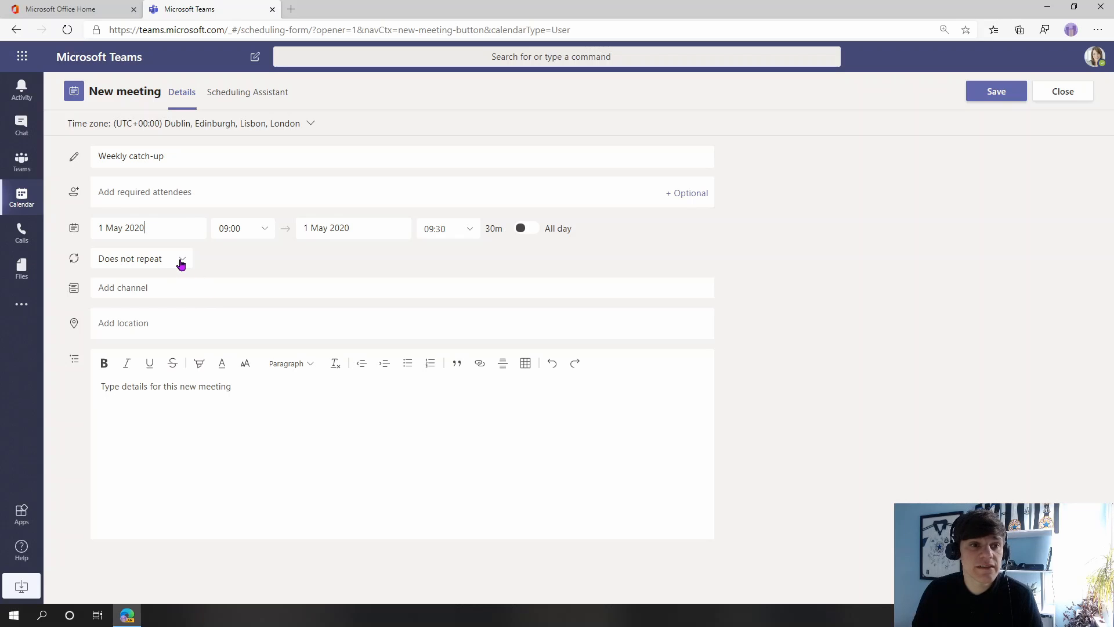
pyautogui.click(180, 258)
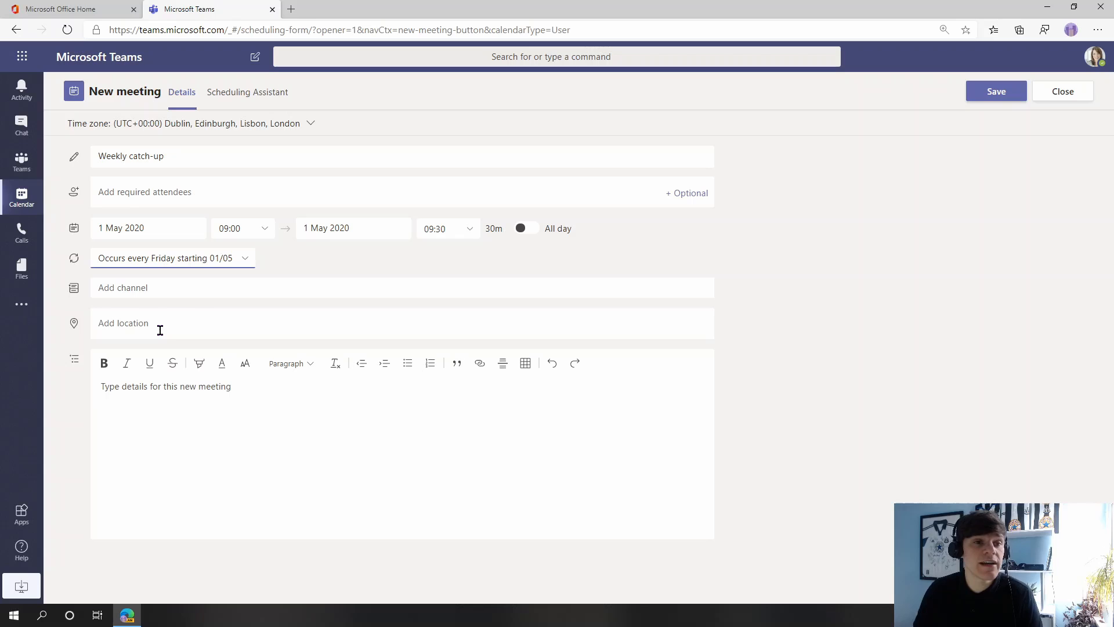
pyautogui.click(143, 192)
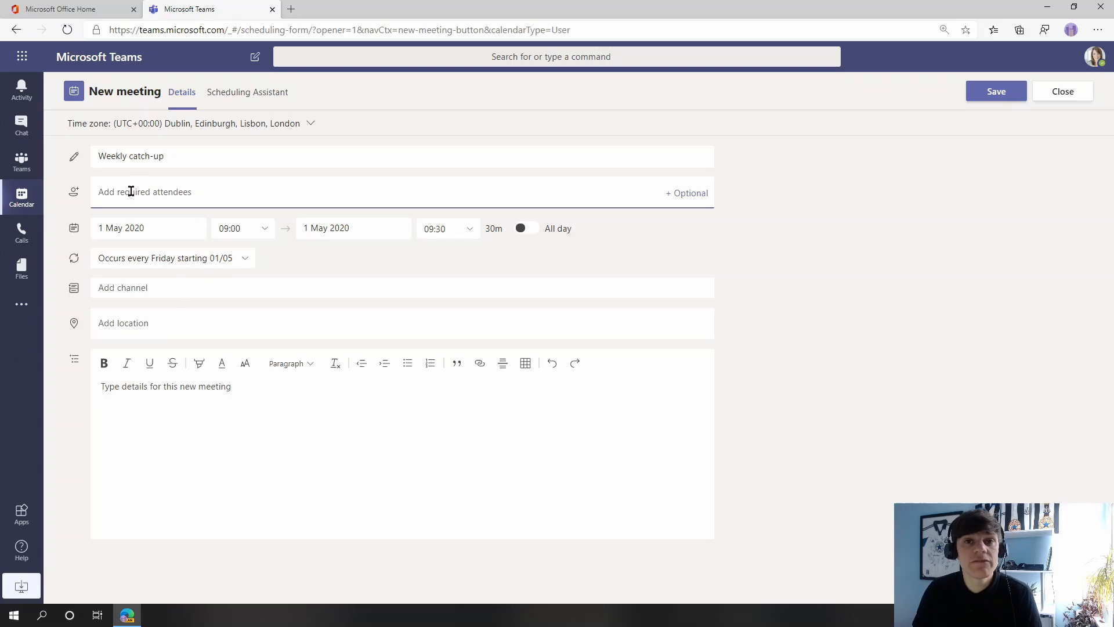
pyautogui.click(149, 287)
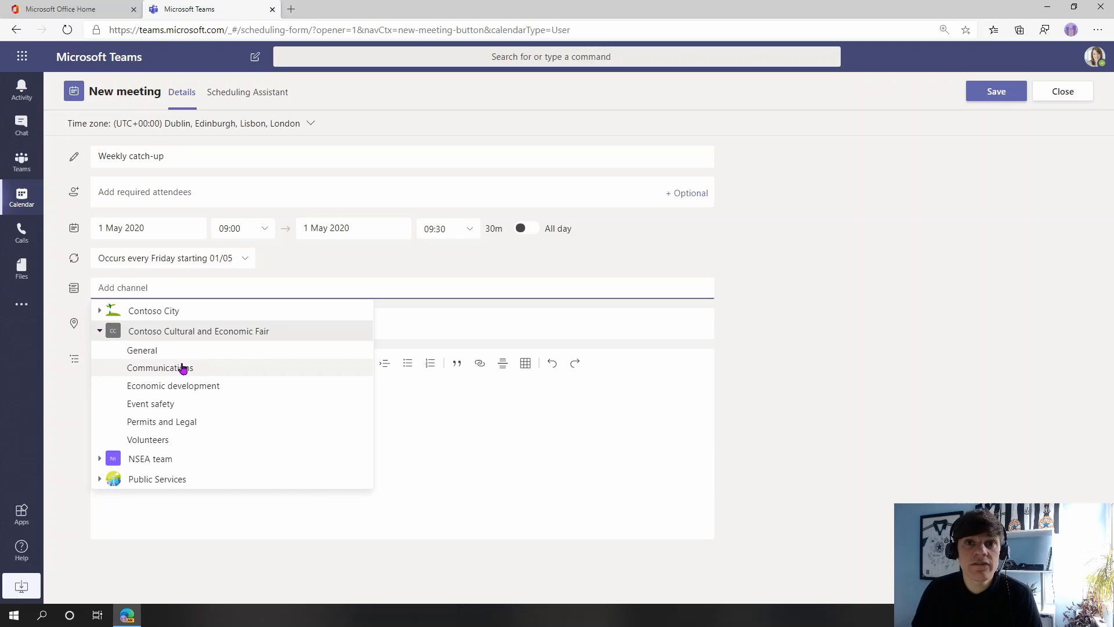
# Step: Assign the meeting to the Communications channel of Contoso Cultural and Economic Fair
pyautogui.click(160, 367)
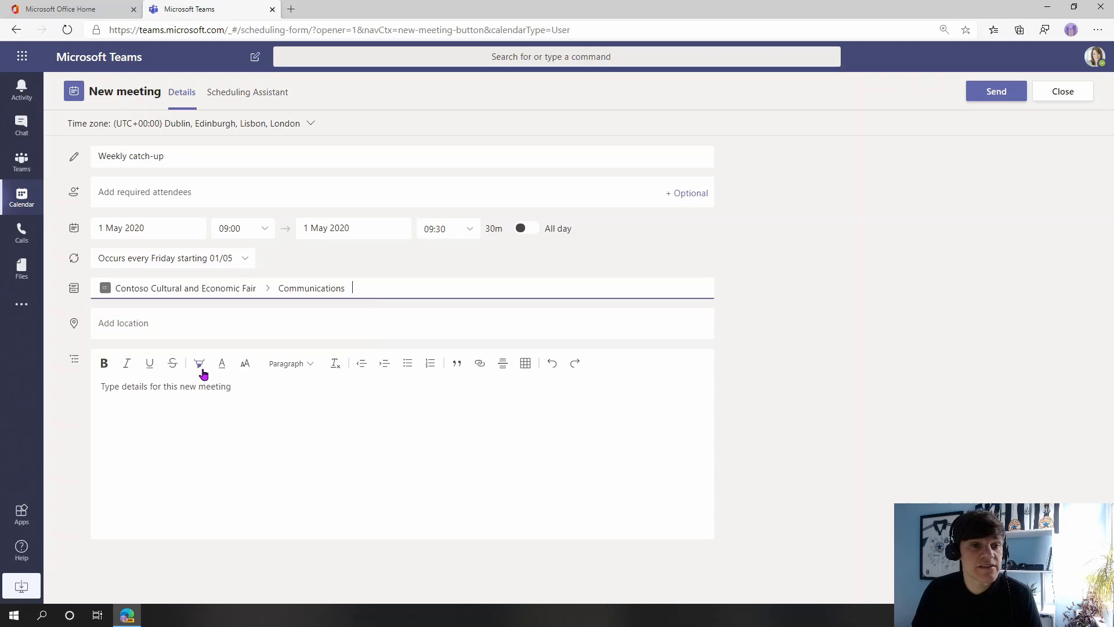
pyautogui.moveTo(199, 363)
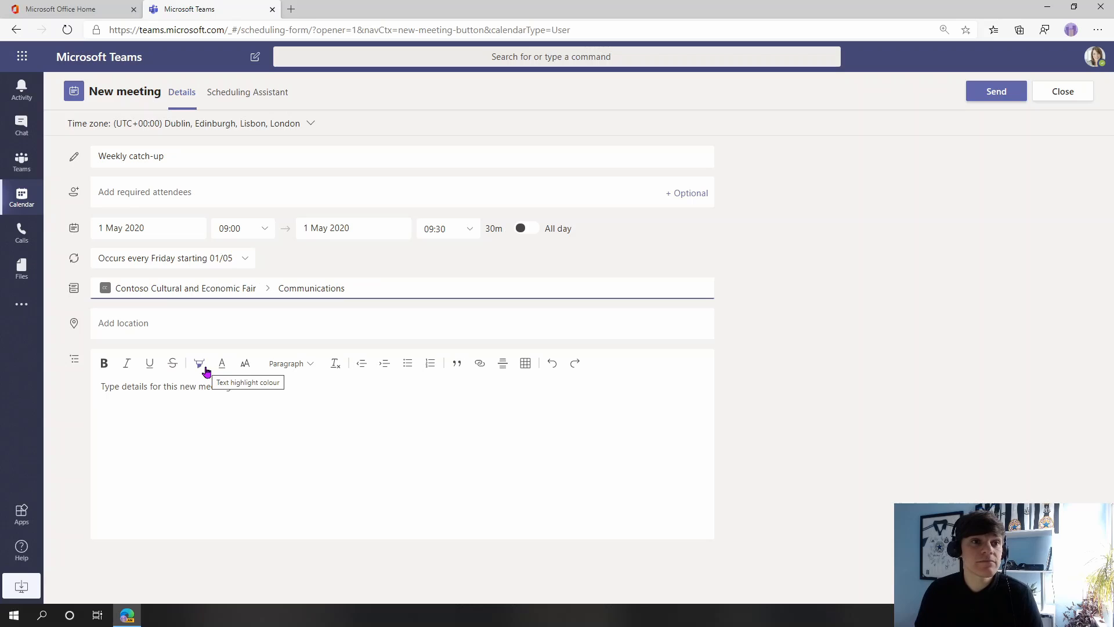
# Step: Go to Office 365 Home and launch the People app from the app launcher
pyautogui.click(58, 8)
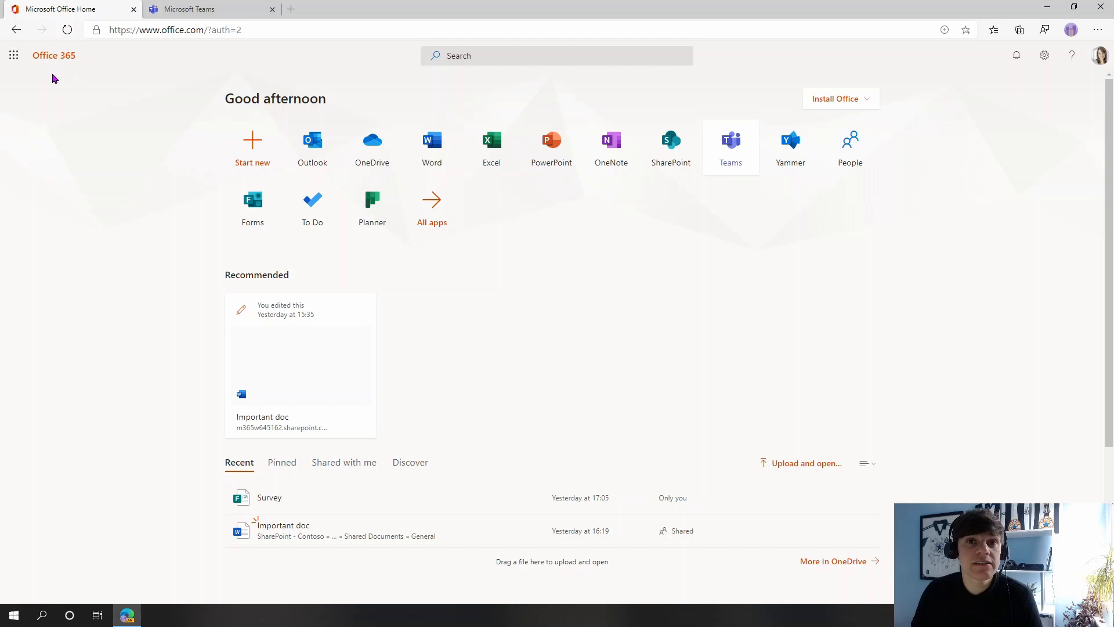
pyautogui.click(15, 55)
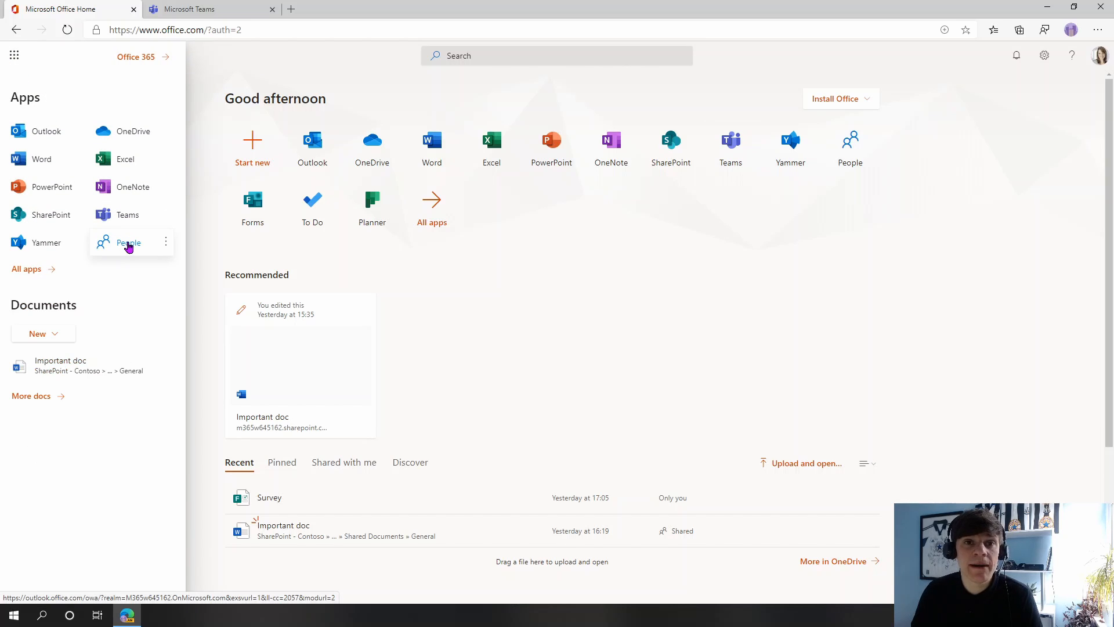
pyautogui.moveTo(26, 269)
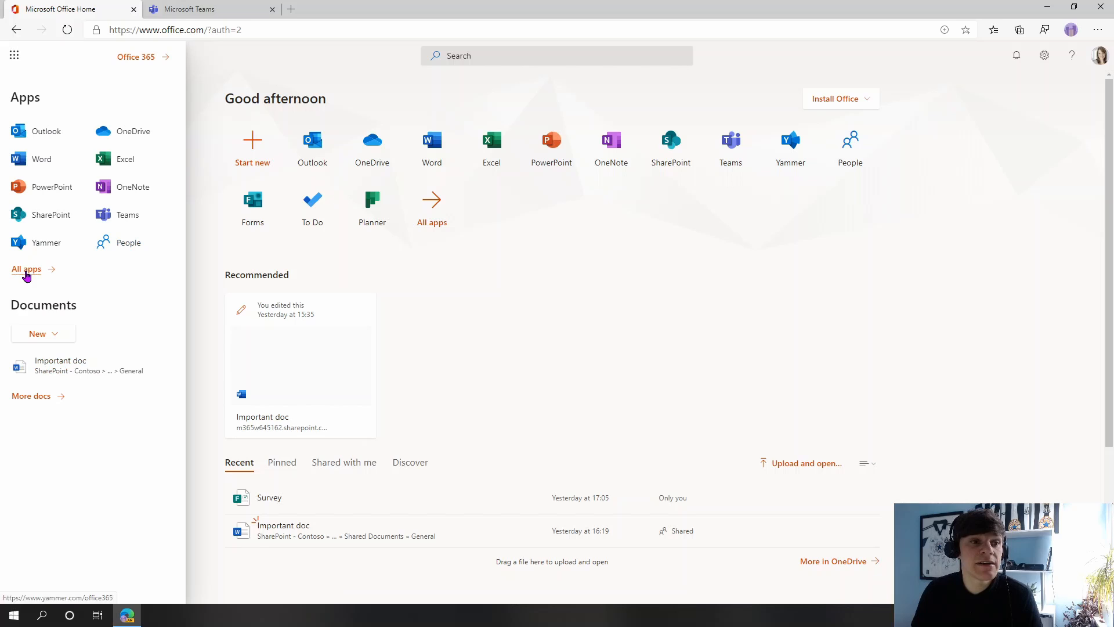
pyautogui.moveTo(128, 243)
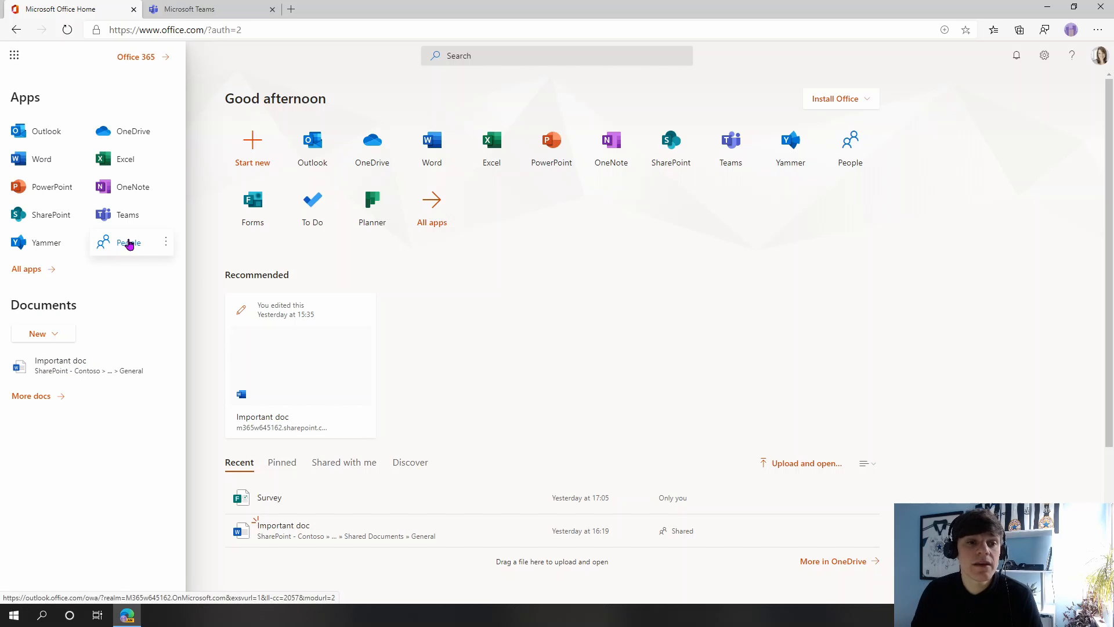
pyautogui.click(128, 243)
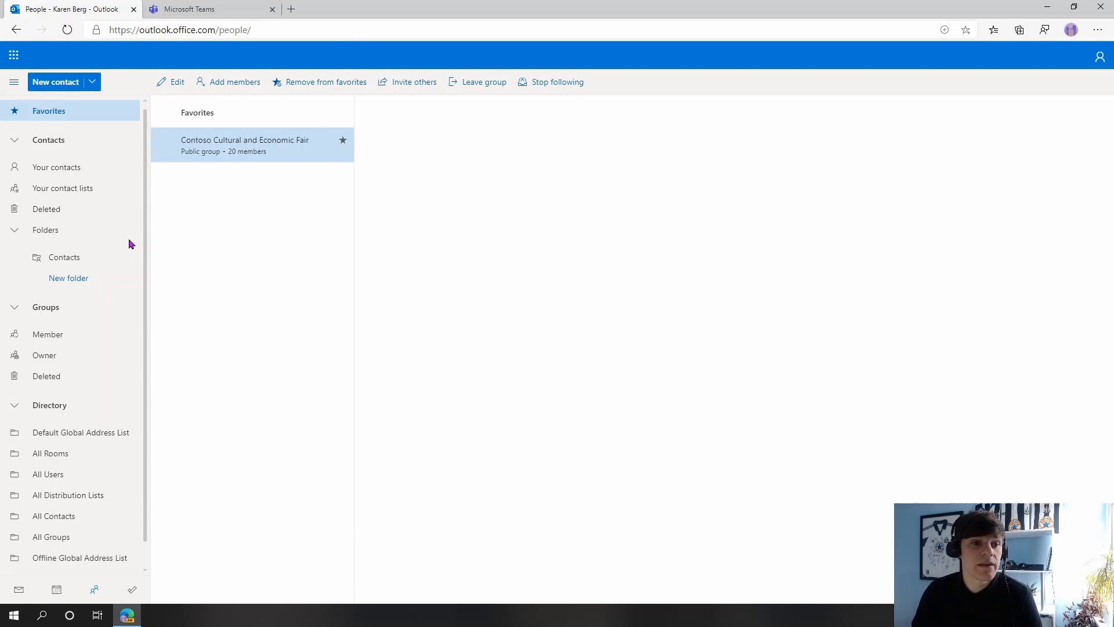
# Step: Under owned groups, show the Contoso Cultural and Economic Fair group's details and its more options
pyautogui.click(44, 355)
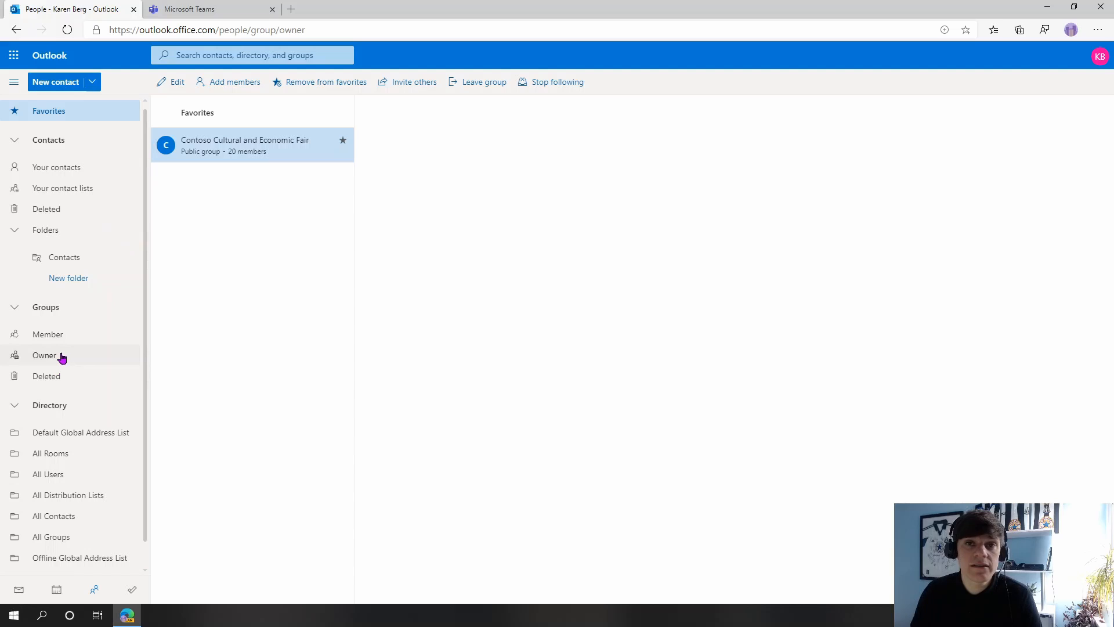
pyautogui.click(45, 355)
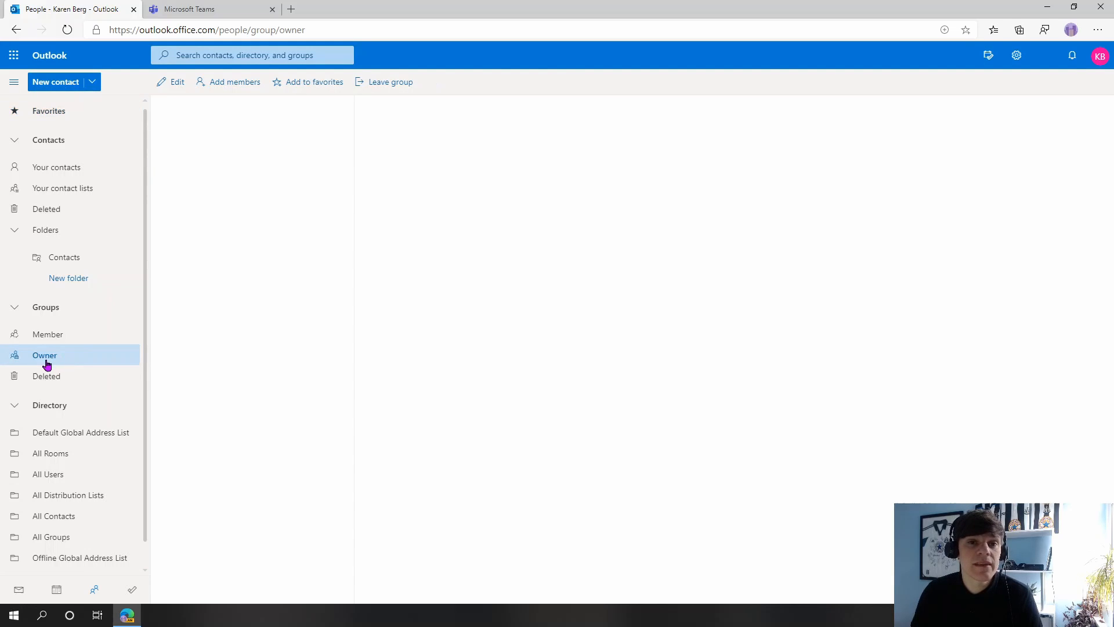
pyautogui.click(45, 355)
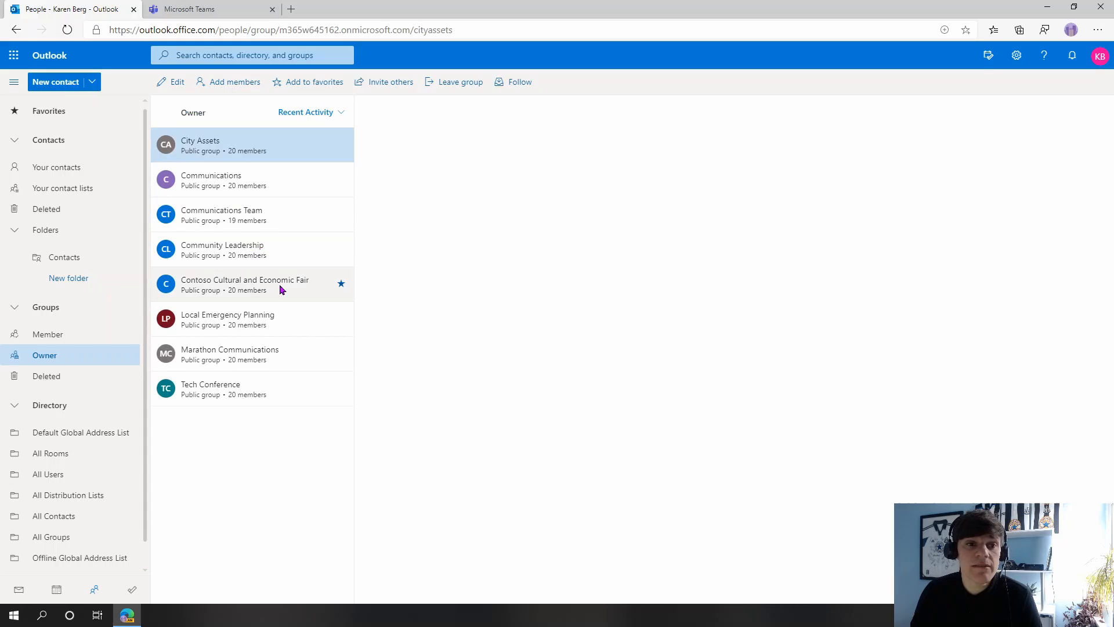
pyautogui.click(244, 284)
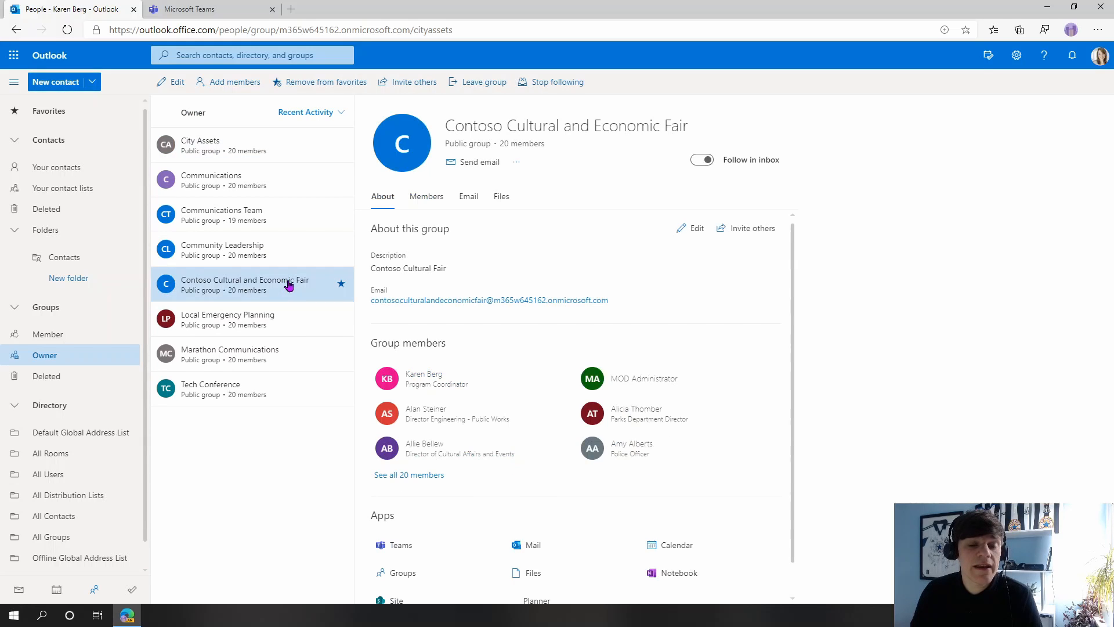
pyautogui.click(701, 159)
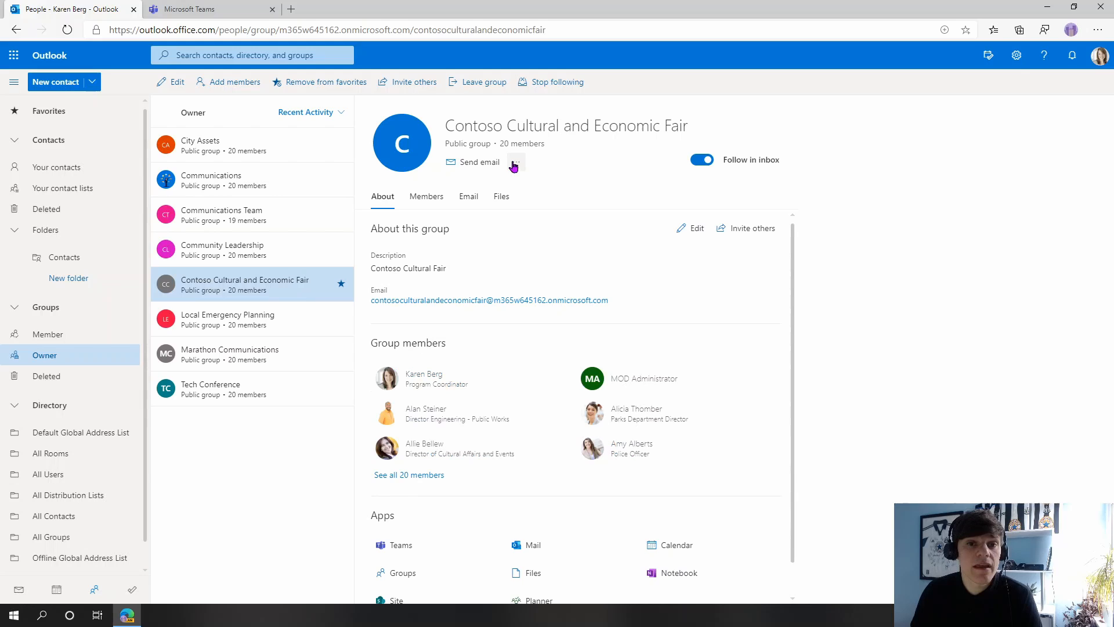
pyautogui.moveTo(516, 164)
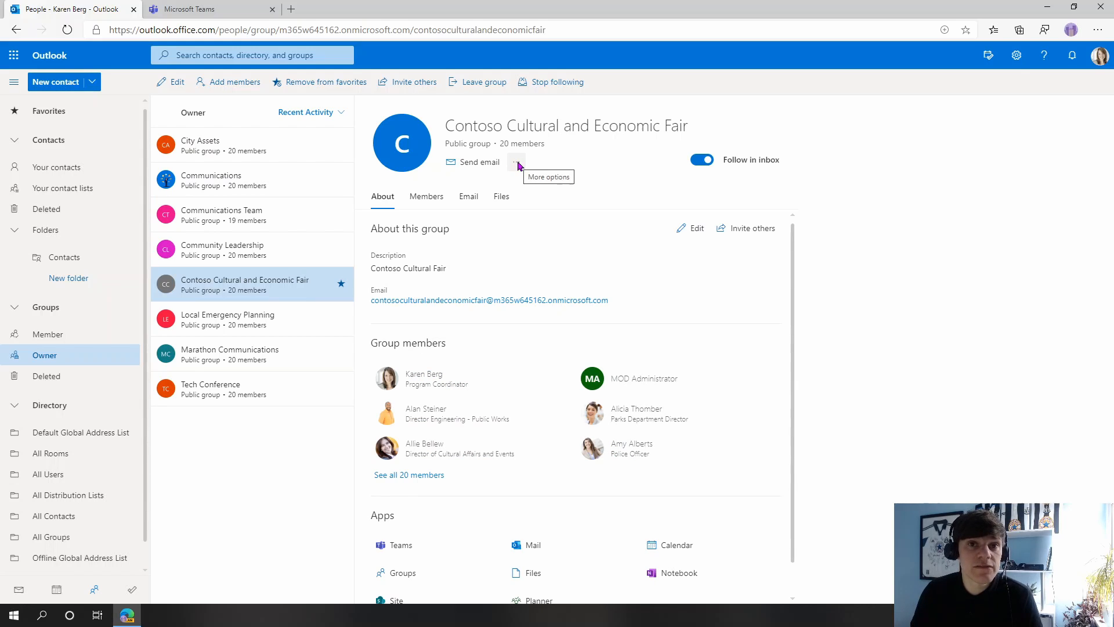
pyautogui.click(516, 161)
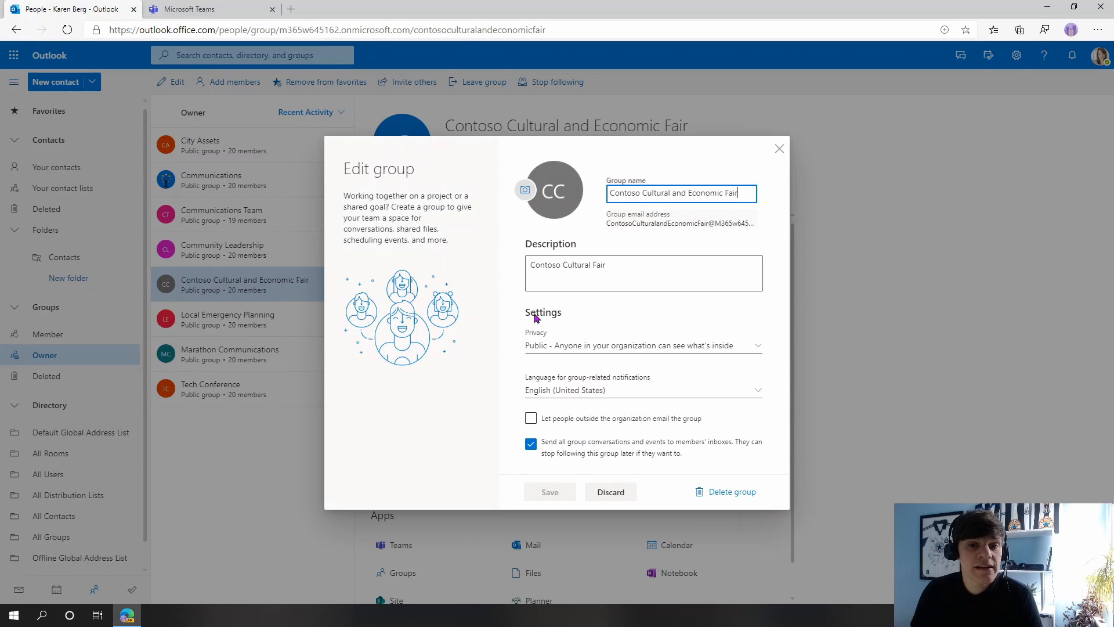
pyautogui.moveTo(542, 375)
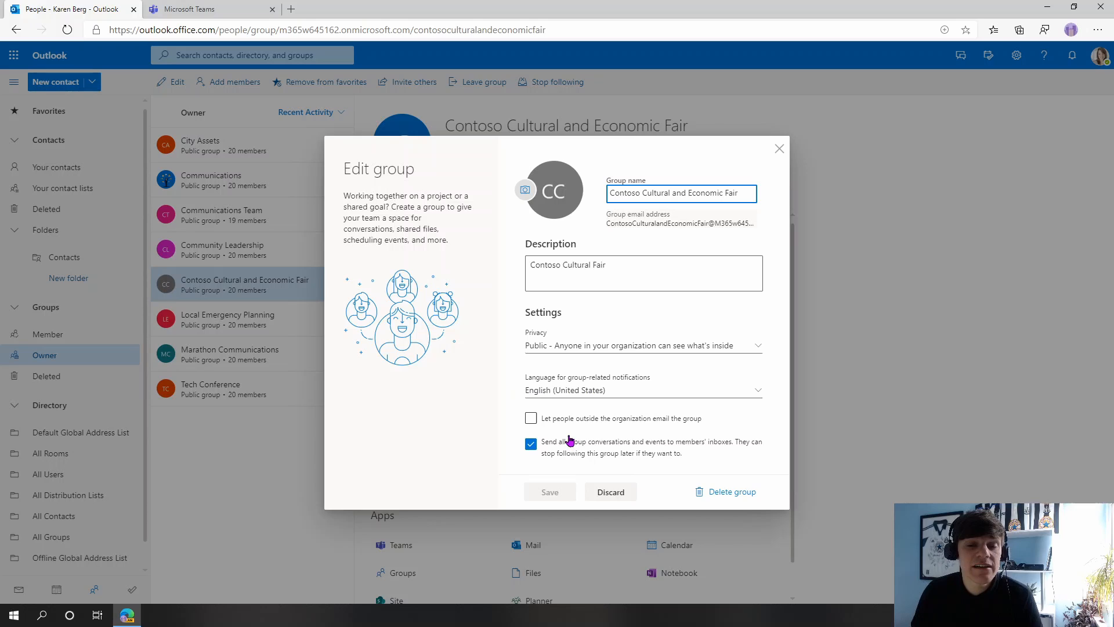
pyautogui.moveTo(637, 452)
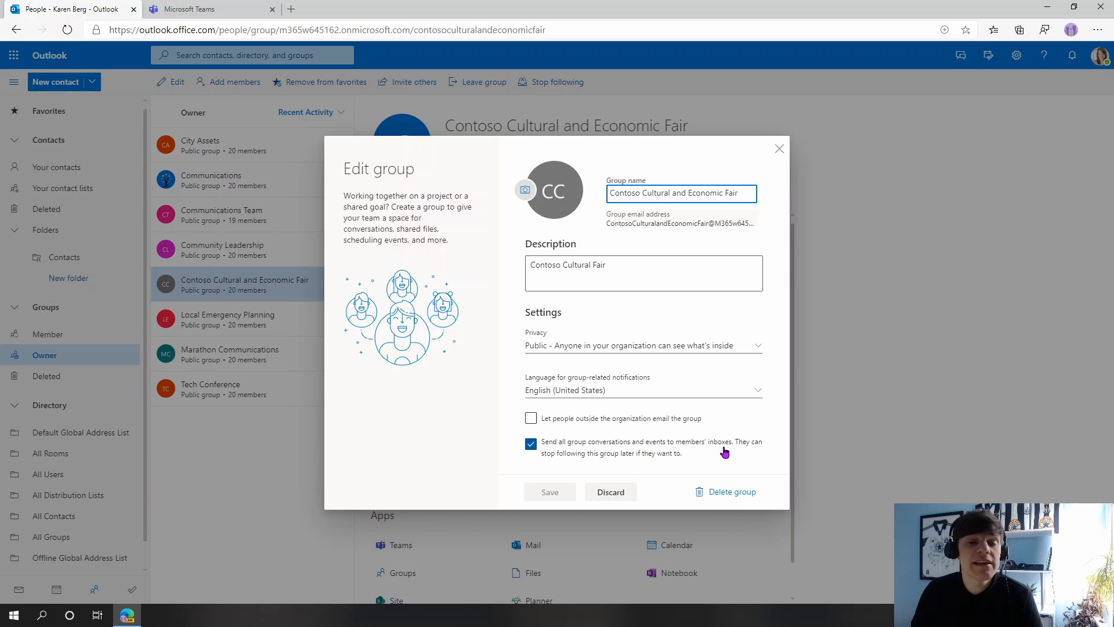
# Step: Discard the Edit group dialog, leaving the Contoso group settings unchanged
pyautogui.click(743, 193)
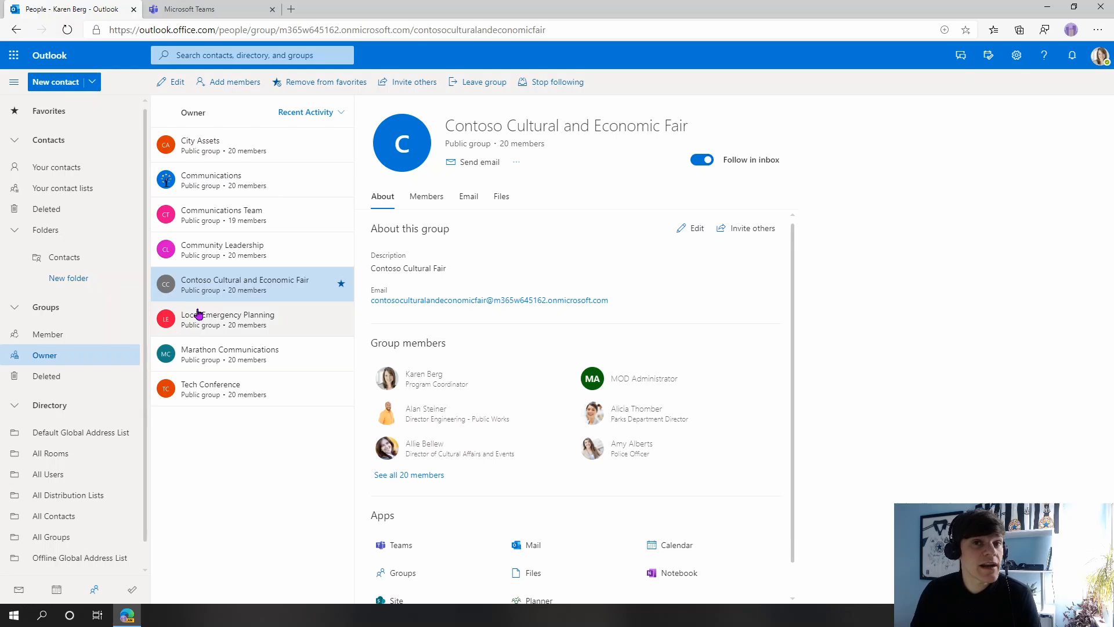
pyautogui.moveTo(209, 312)
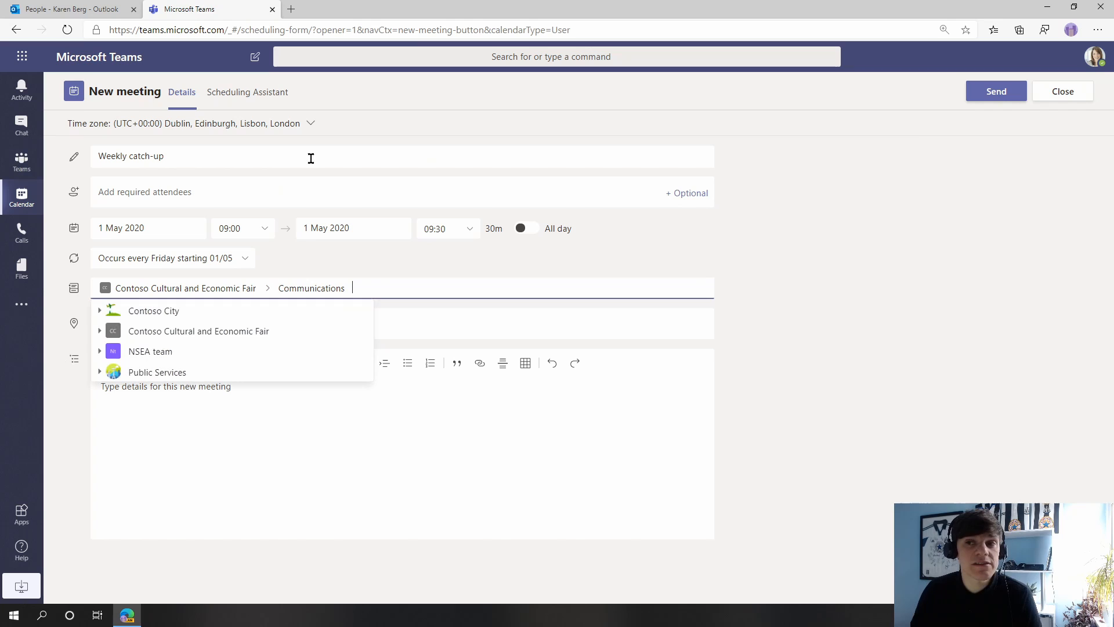
# Step: Discard the unsaved meeting draft and expand the Public Services team's channels
pyautogui.click(1062, 91)
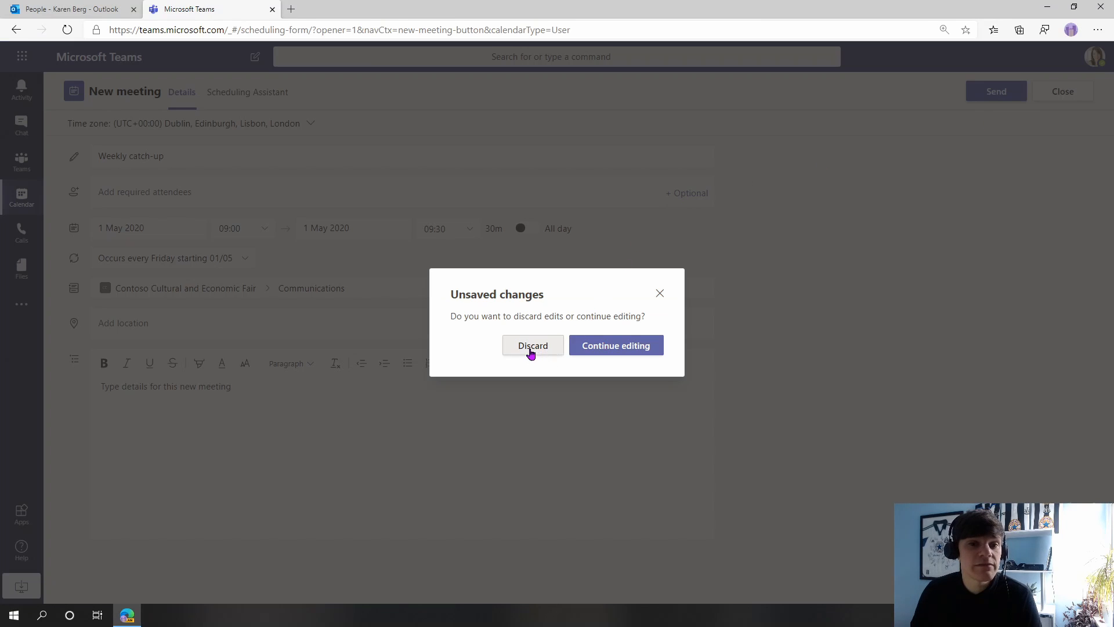
pyautogui.click(533, 346)
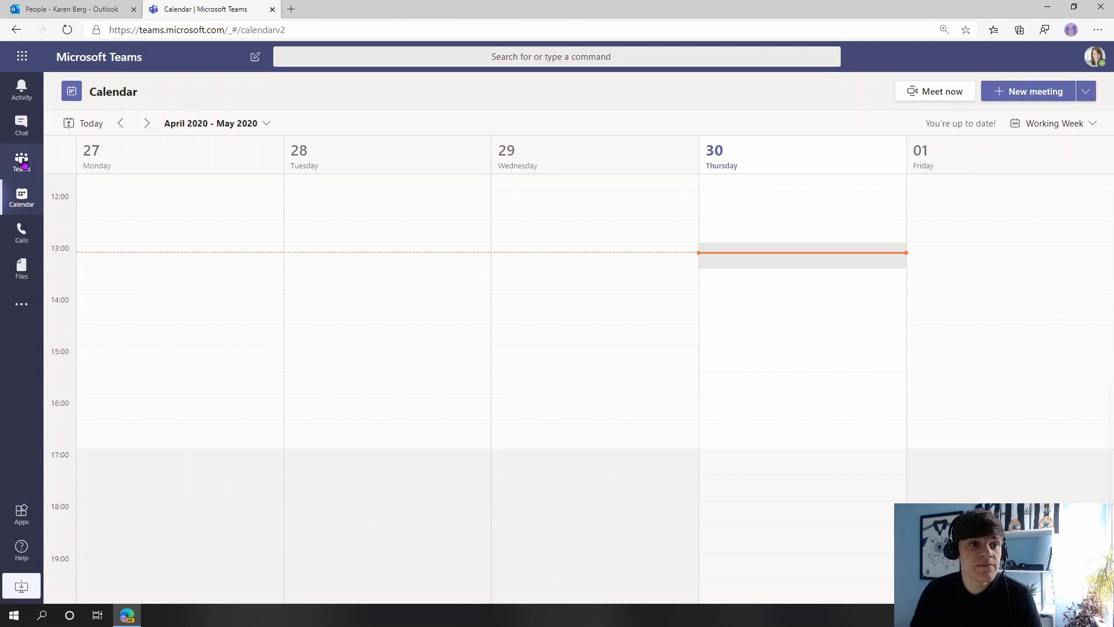
pyautogui.click(21, 161)
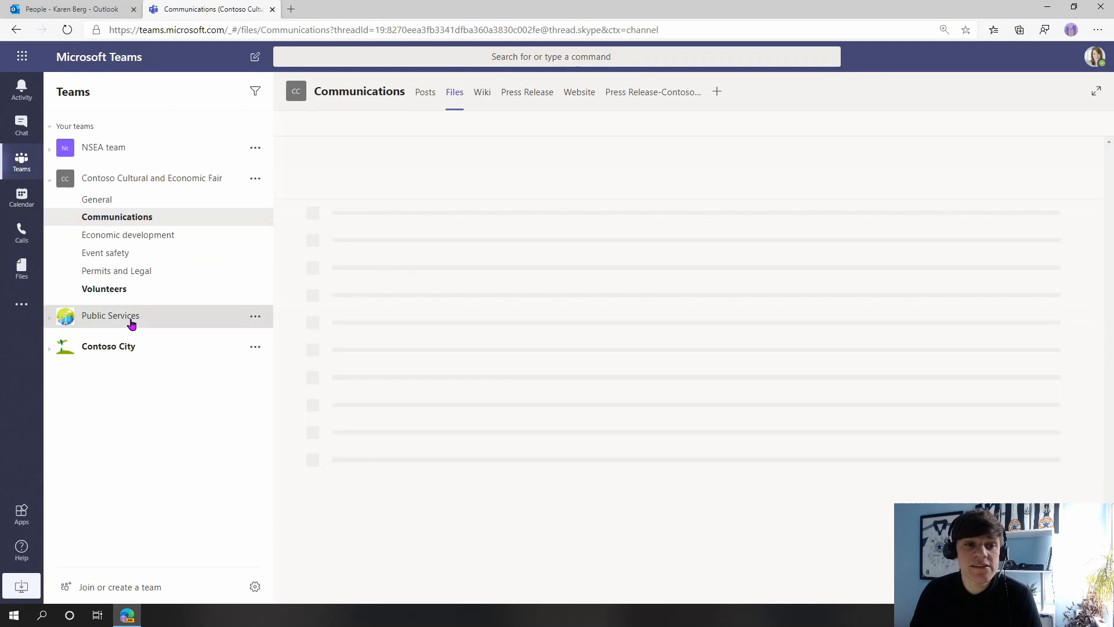
pyautogui.click(110, 315)
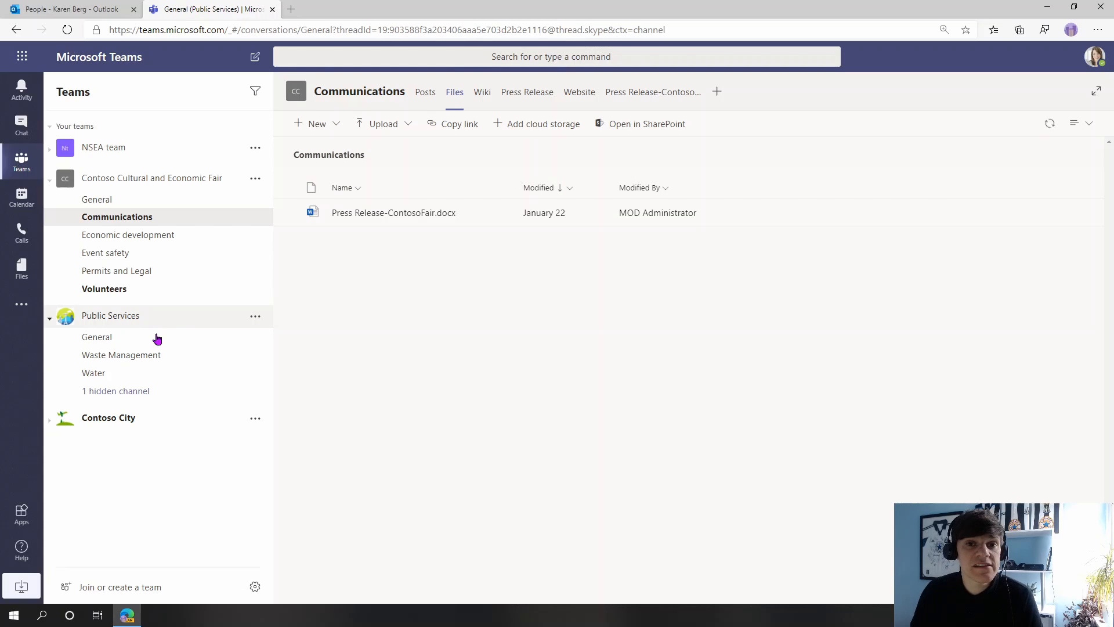
# Step: Show the Files of the Public Services General channel
pyautogui.click(97, 337)
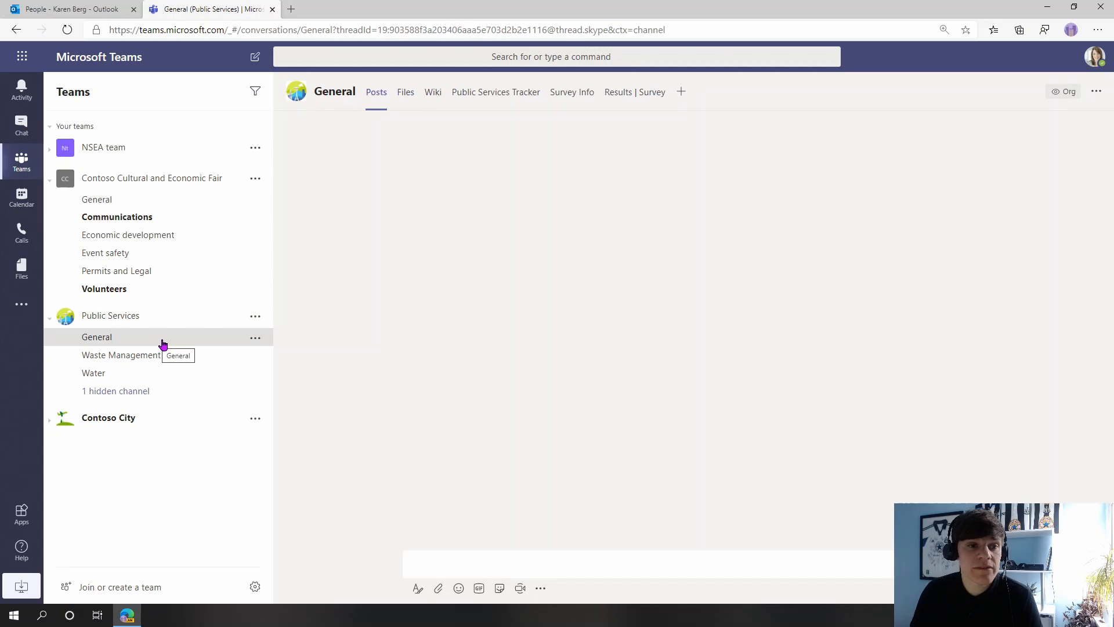
pyautogui.click(97, 337)
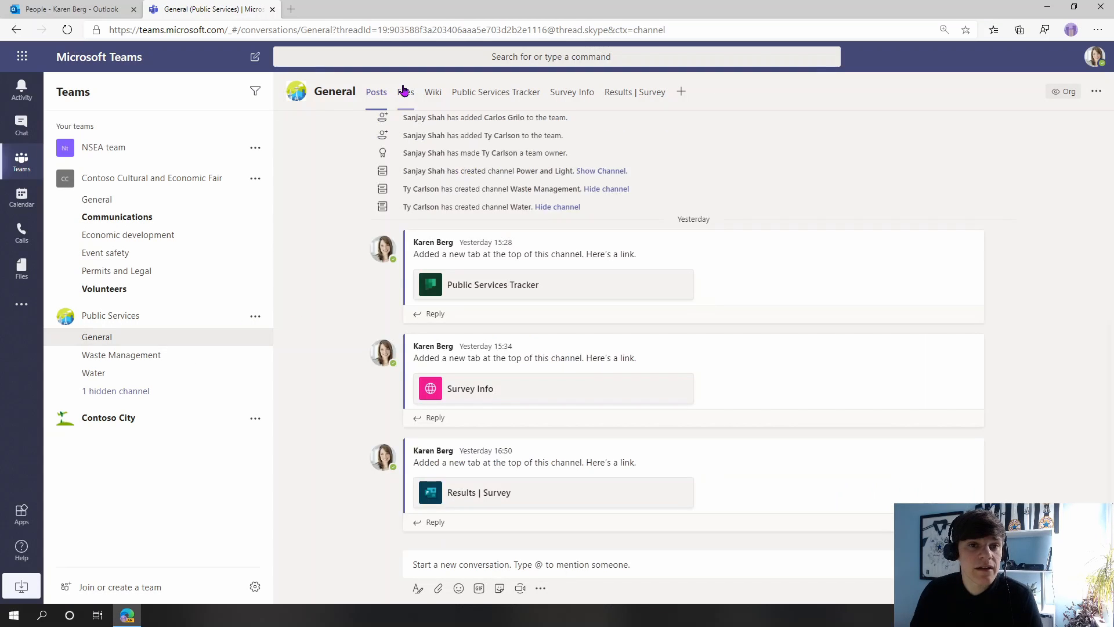
pyautogui.click(405, 91)
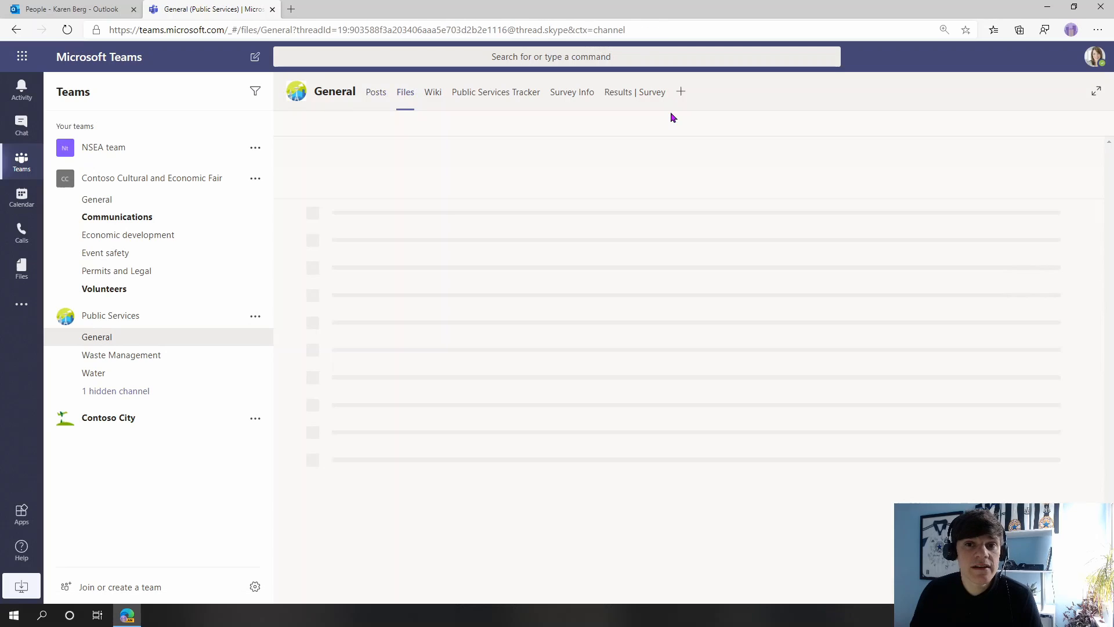
pyautogui.click(405, 93)
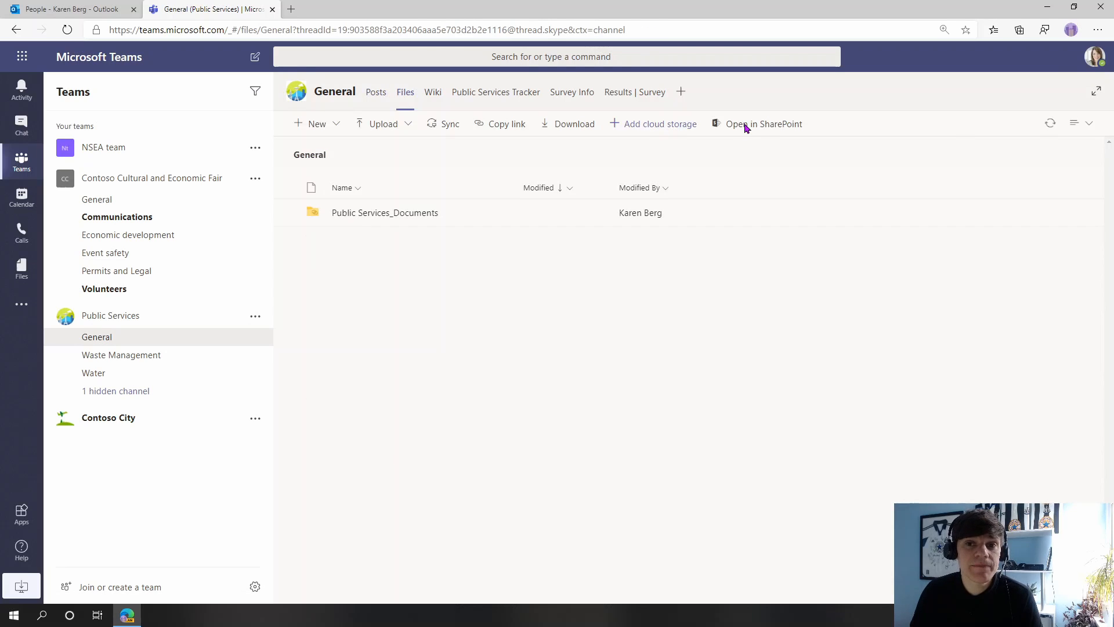
# Step: View the General channel's files in SharePoint and select 'PublicServices' in the web address
pyautogui.click(763, 123)
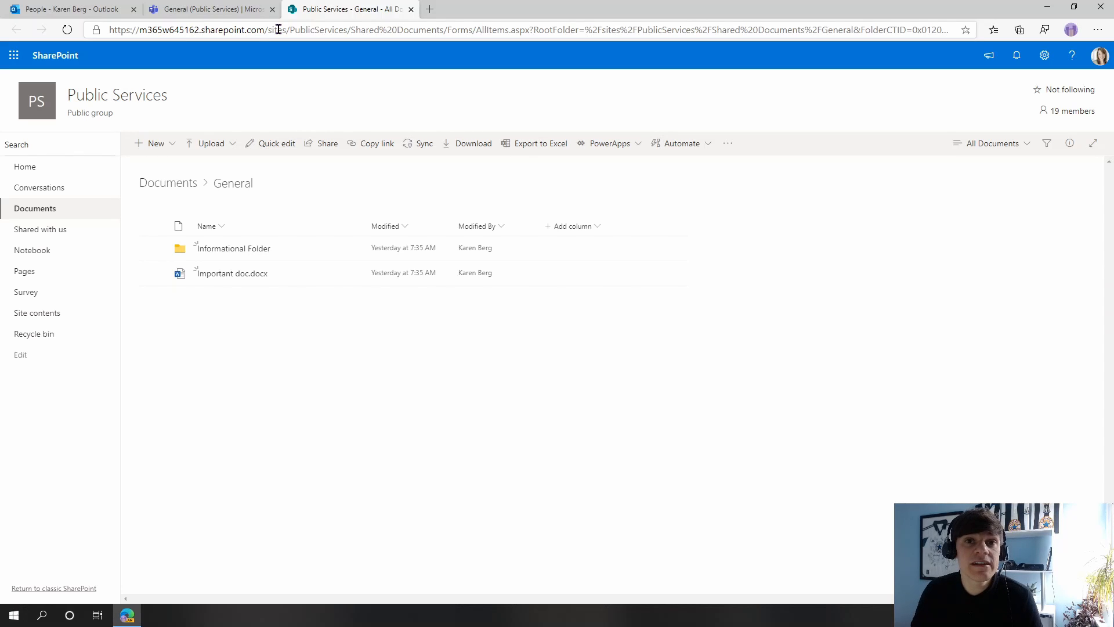
pyautogui.doubleClick(309, 30)
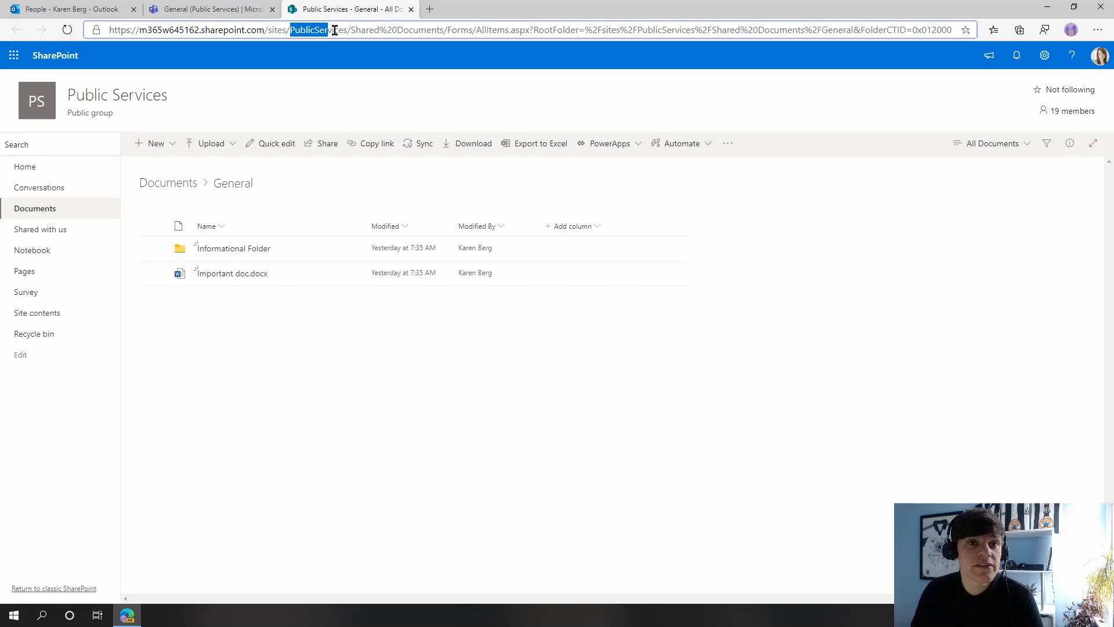
pyautogui.doubleClick(326, 30)
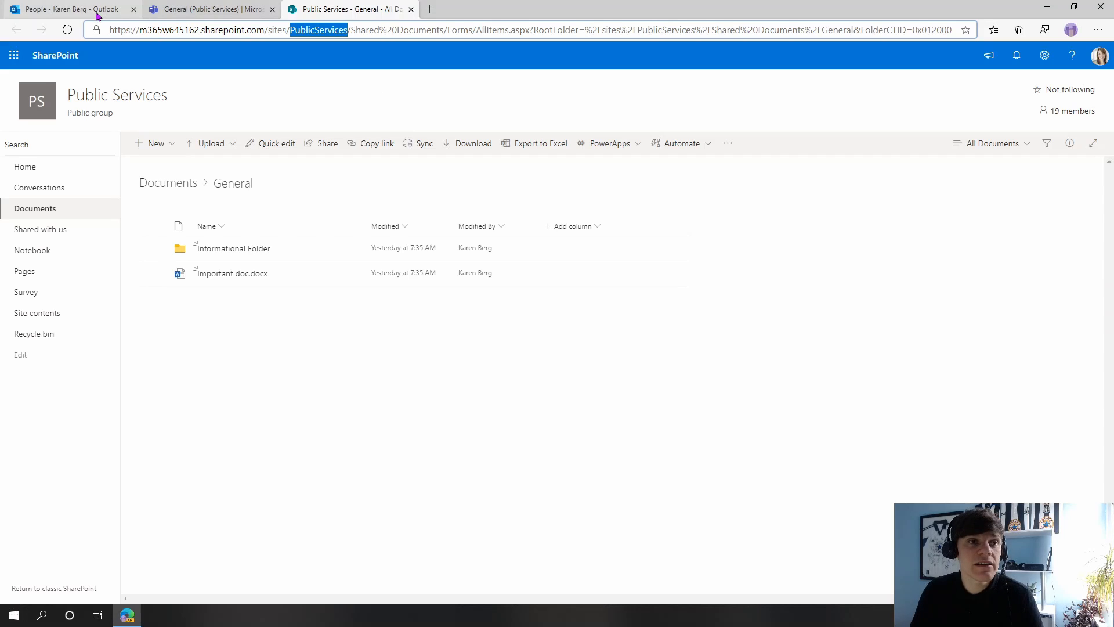
# Step: Load the Public Services group page in Outlook People by appending 'PublicServices' to the URL
pyautogui.click(55, 7)
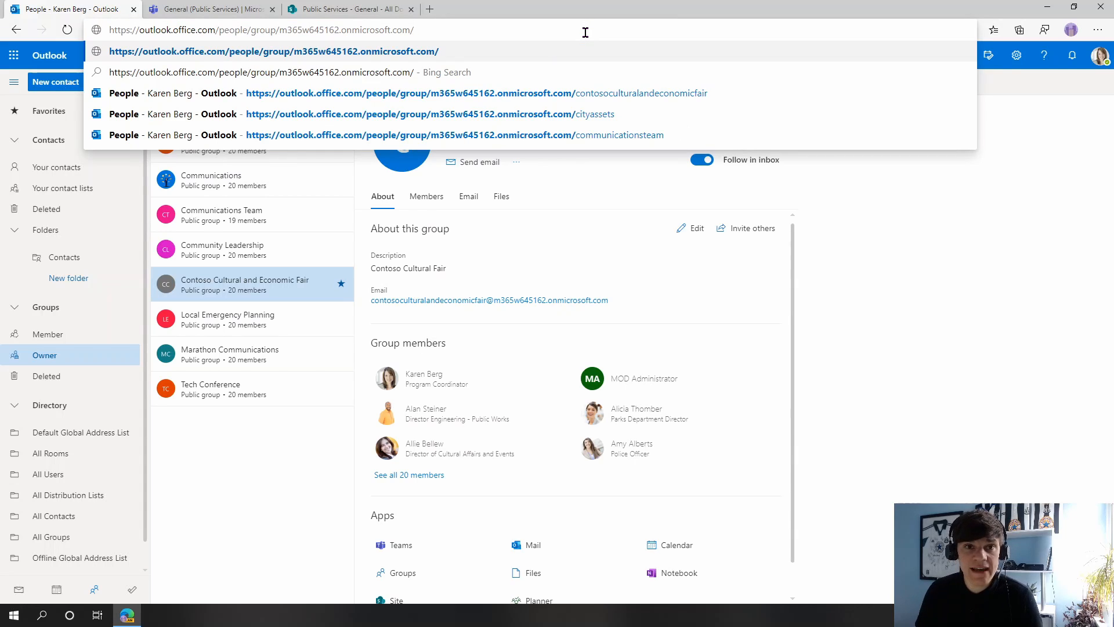
pyautogui.write('PublicServices')
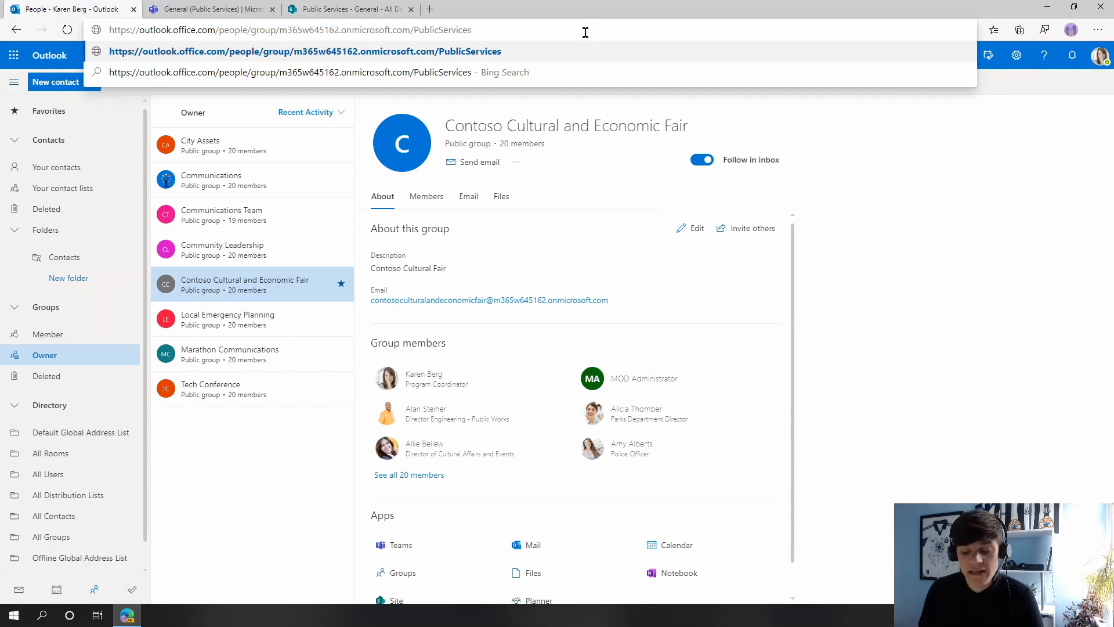
pyautogui.press('Enter')
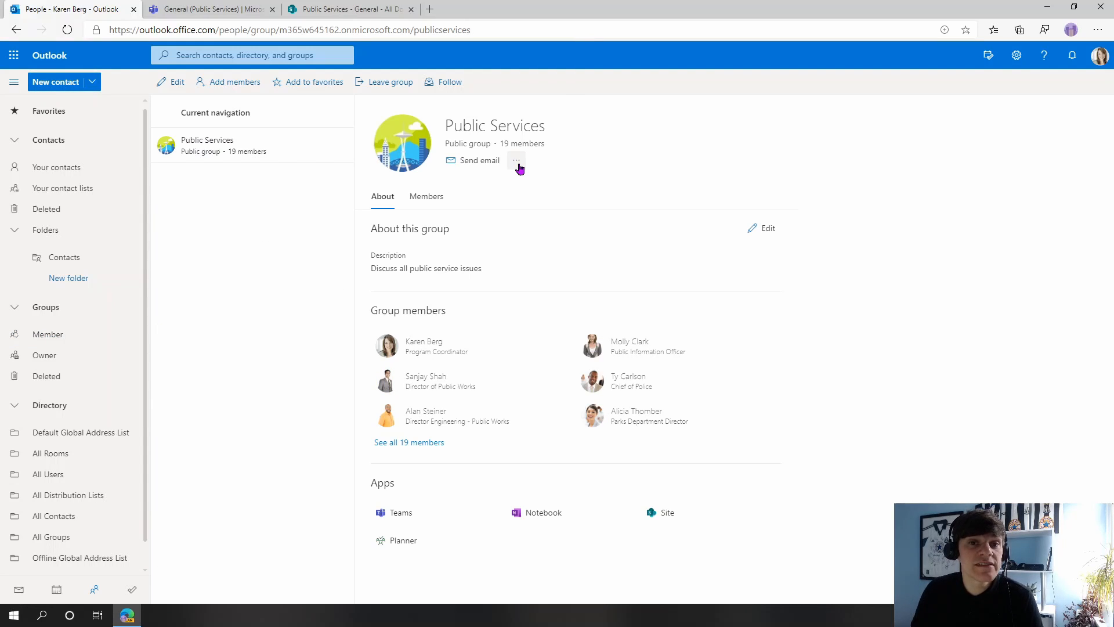
# Step: In Edit group, tick 'Send all group conversations and events to members' inboxes' for Public Services
pyautogui.click(516, 160)
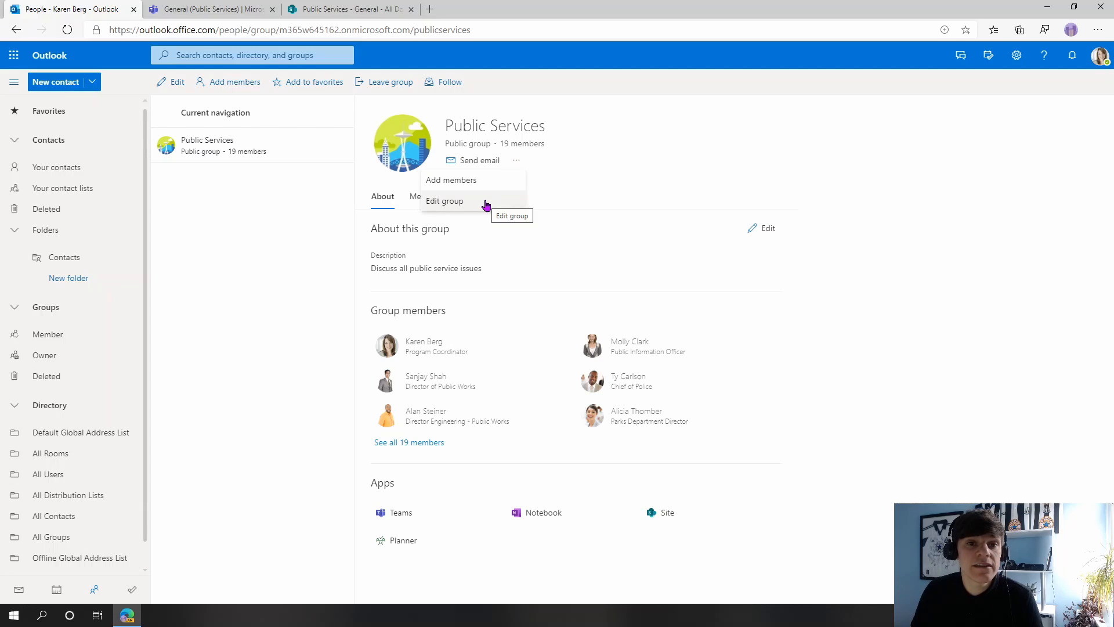
pyautogui.click(445, 201)
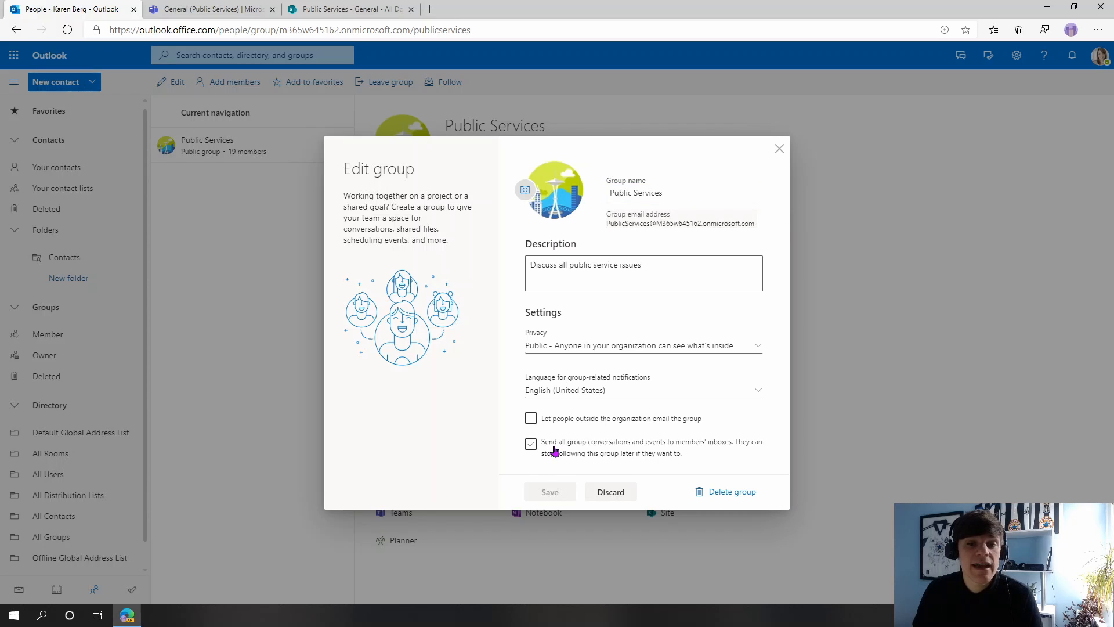
pyautogui.click(530, 444)
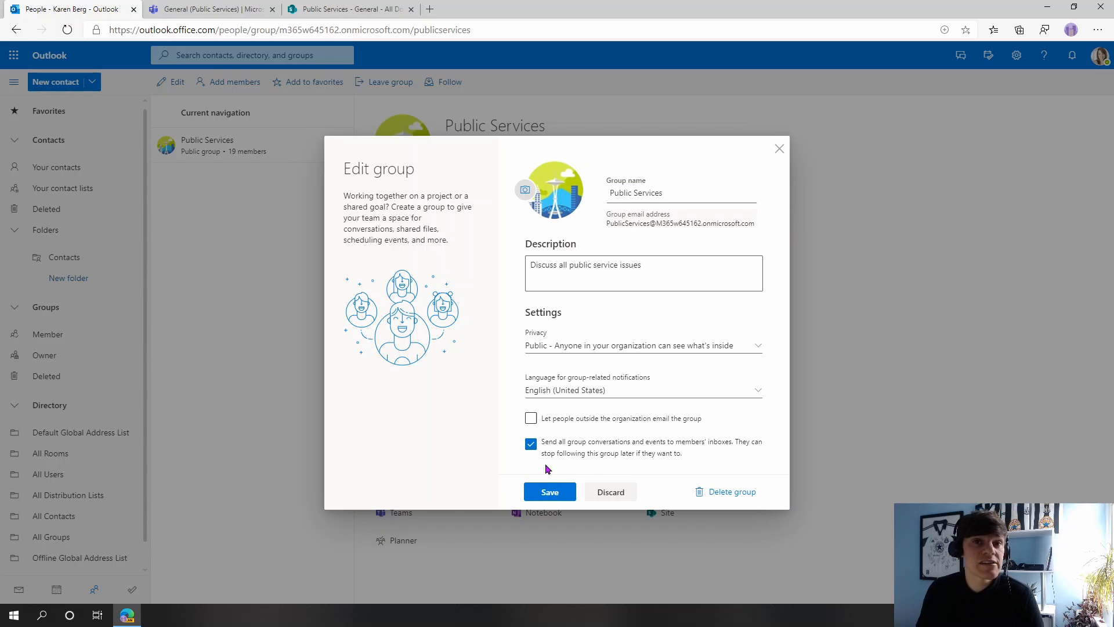